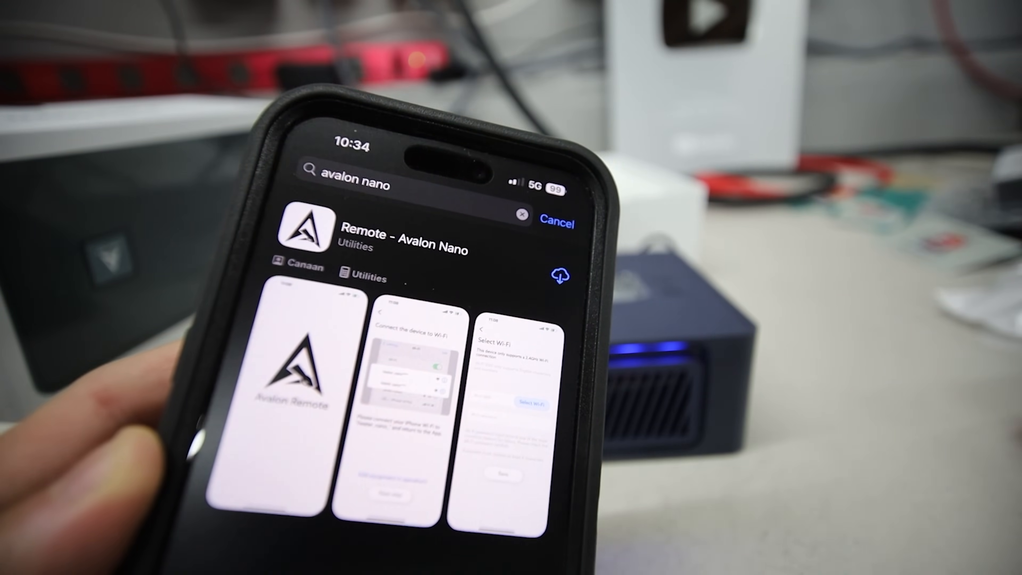
Download Remote - Avalon Nano from the search results and launch it once installed
{"action": "left_click", "coordinate": [403, 232]}
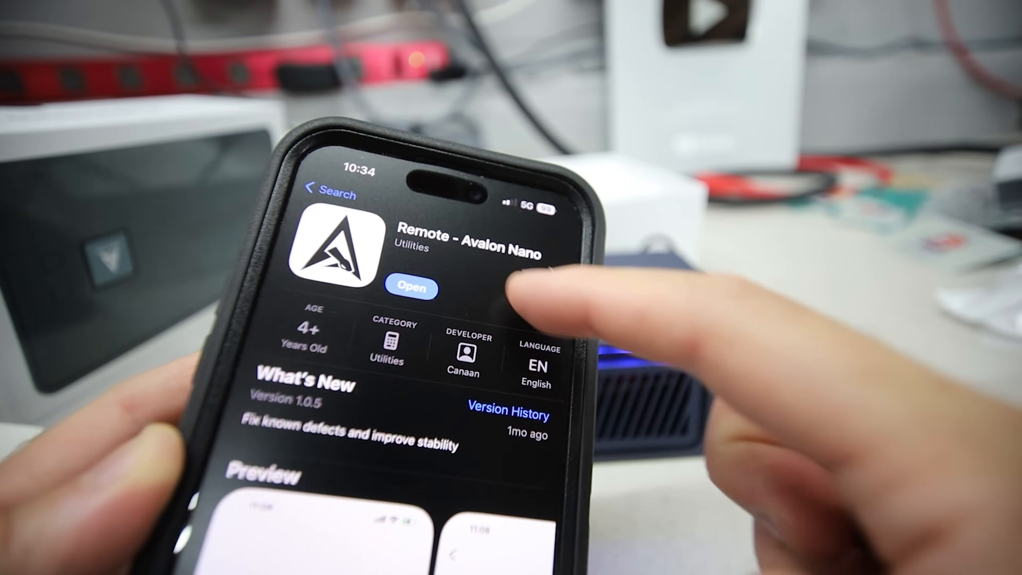
{"action": "left_click", "coordinate": [410, 288]}
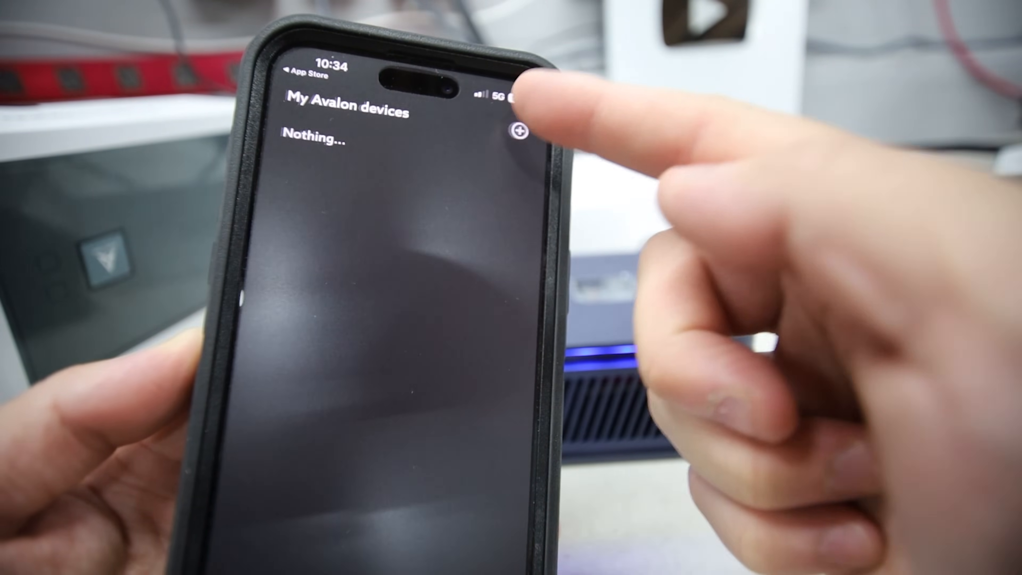
Start adding a new device, then join the heater_nano_A1B9 network in iOS Wi-Fi settings
{"action": "left_click", "coordinate": [523, 133]}
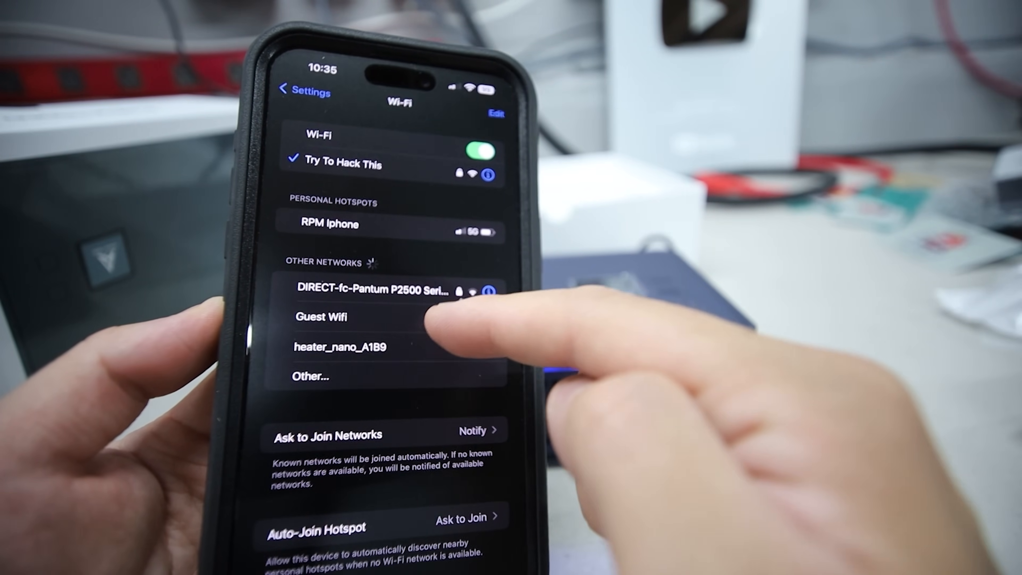
{"action": "left_click", "coordinate": [340, 346]}
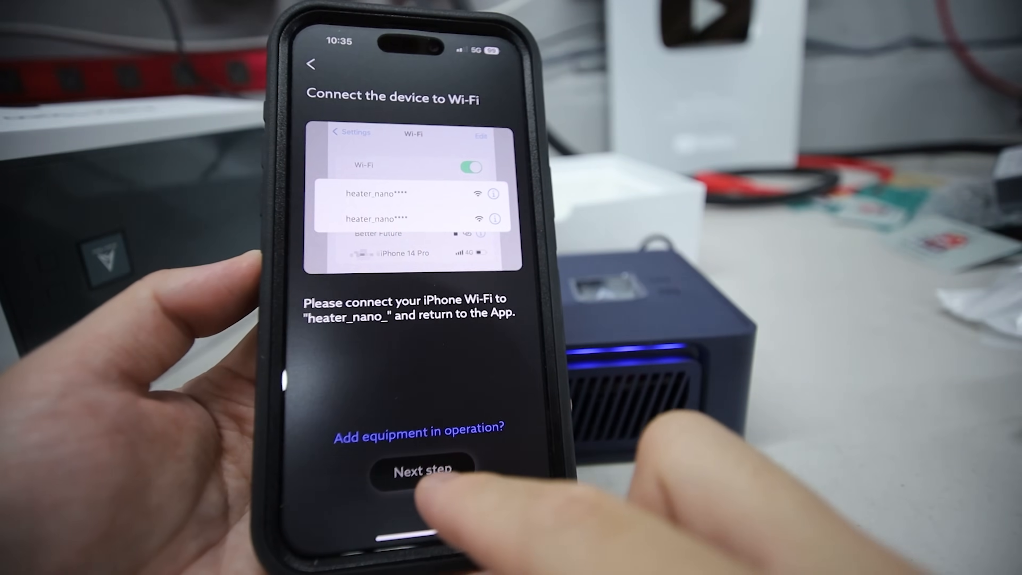
Continue to Wi-Fi selection, allowing local network access and dismissing the Location Services alert
{"action": "left_click", "coordinate": [430, 471]}
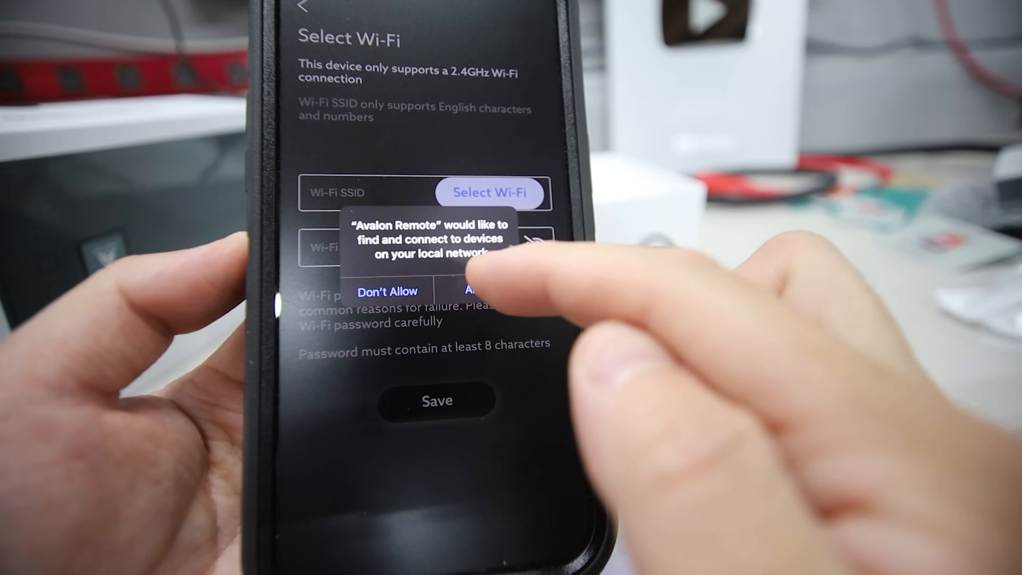
{"action": "left_click", "coordinate": [482, 291]}
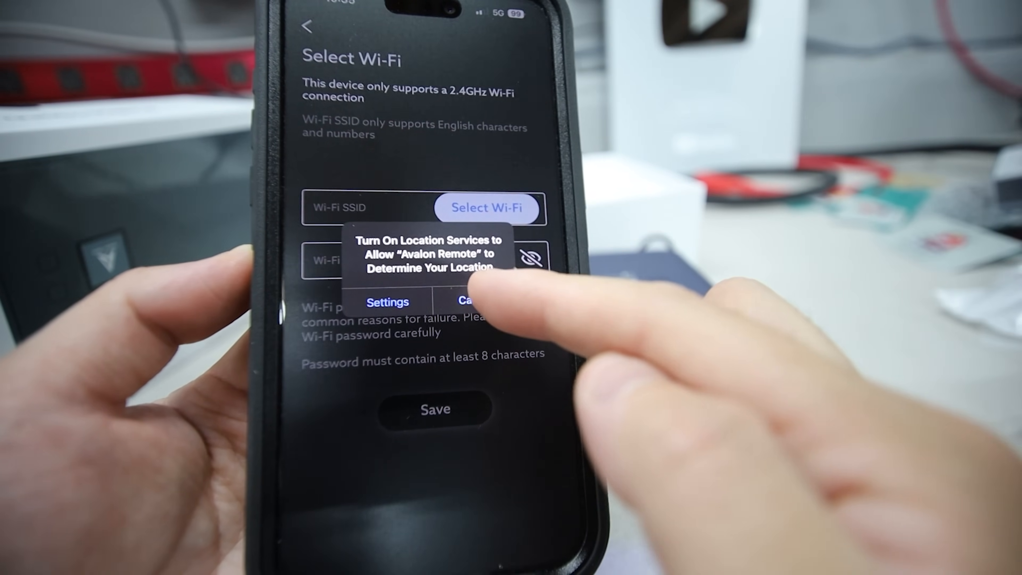
{"action": "left_click", "coordinate": [469, 301]}
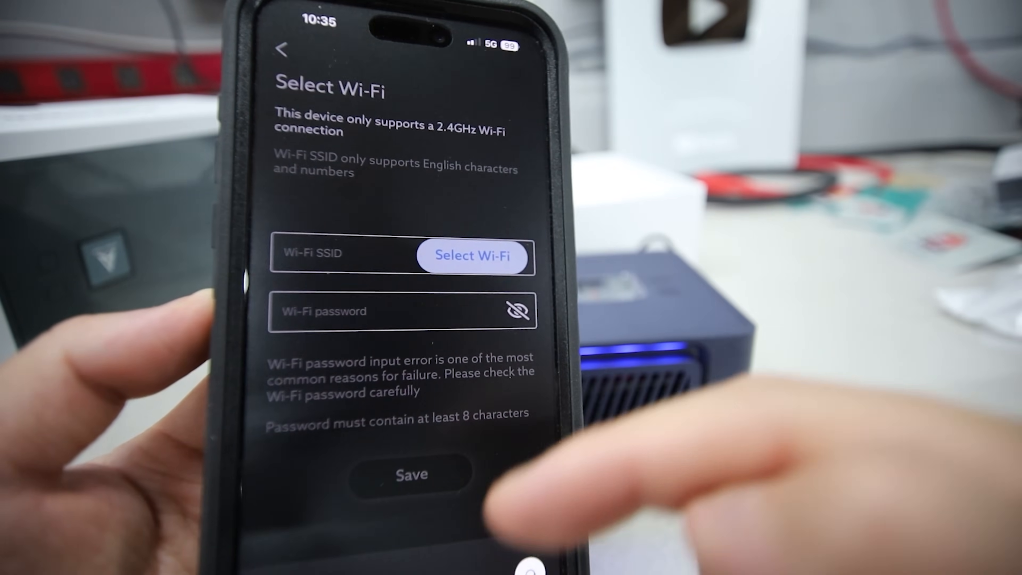
Choose the Try To Hack This network, enter its password and save it to the miner
{"action": "left_click", "coordinate": [472, 256]}
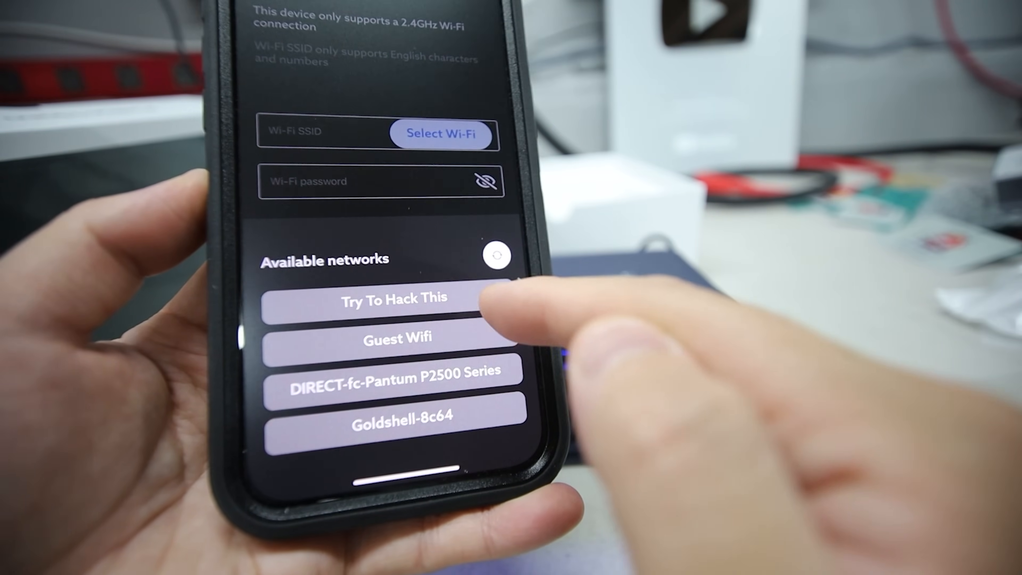
{"action": "left_click", "coordinate": [392, 298]}
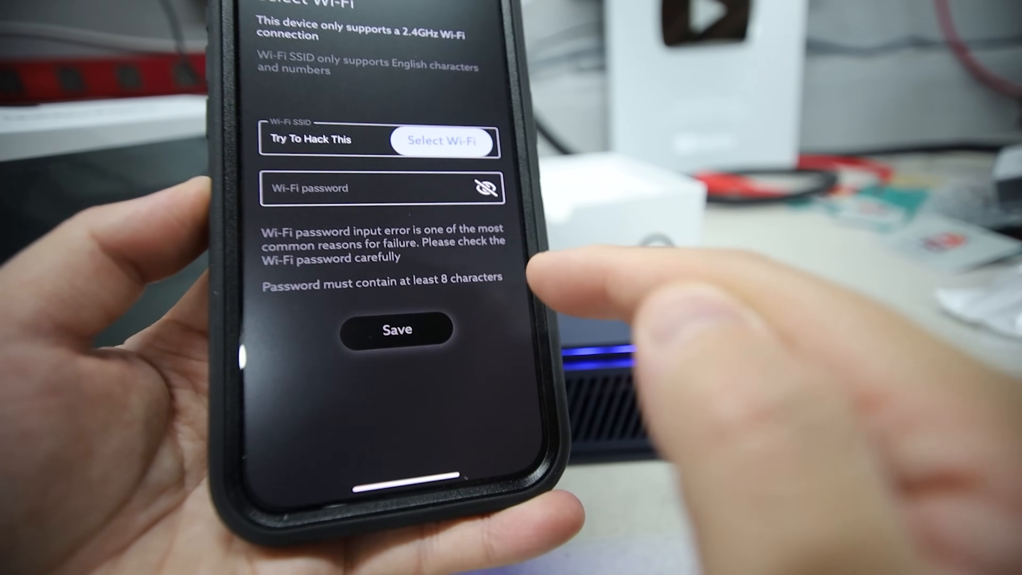
{"action": "left_click", "coordinate": [381, 188]}
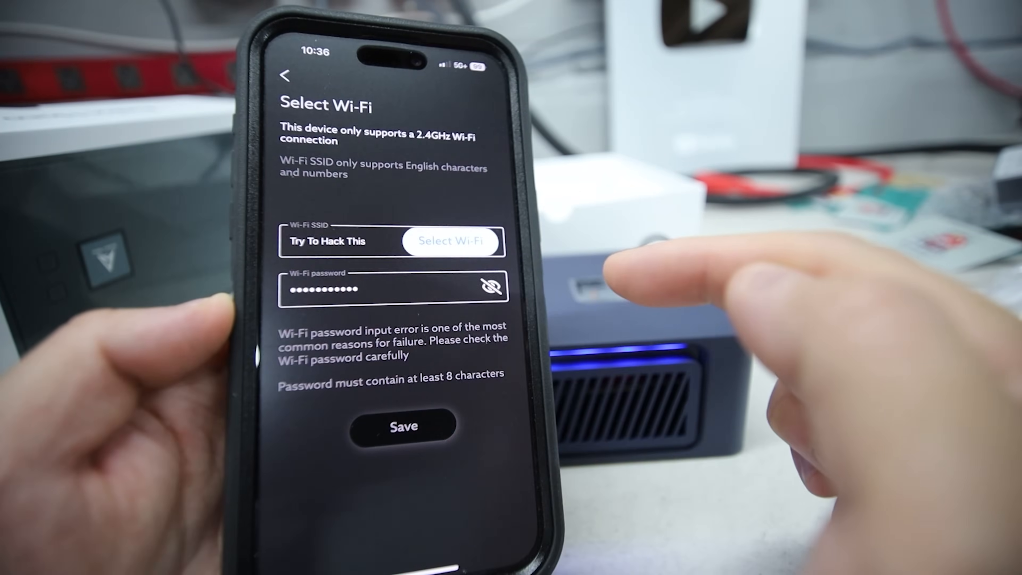
{"action": "left_click", "coordinate": [403, 426]}
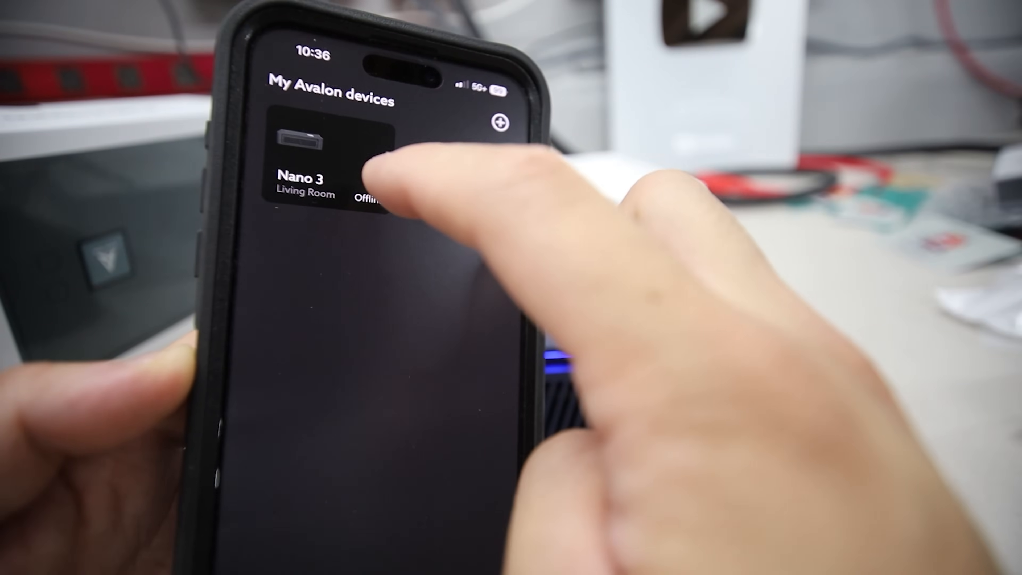
Try the offline Nano 3, then rejoin the phone to Try To Hack This in iOS Wi-Fi settings
{"action": "left_click", "coordinate": [339, 150]}
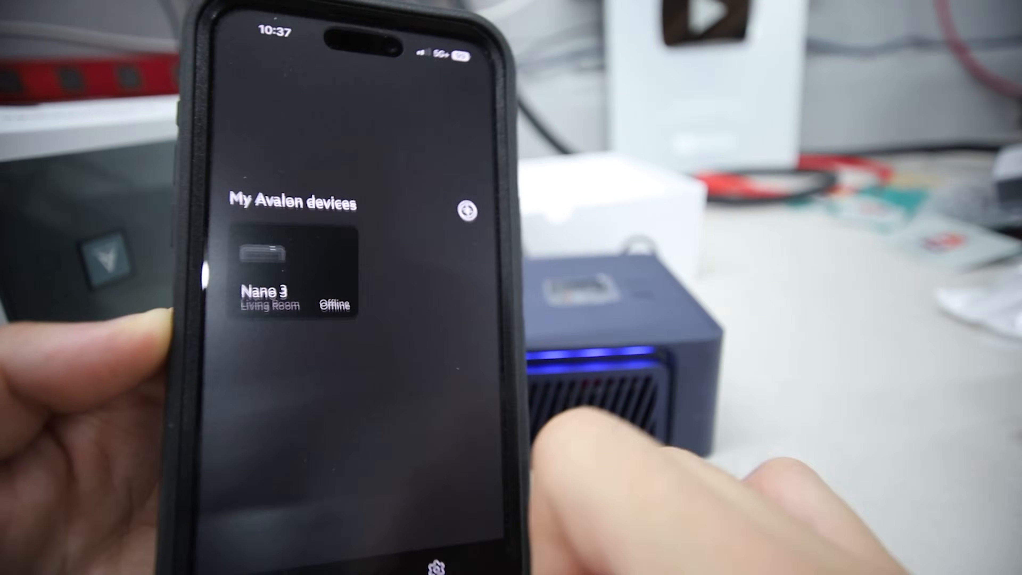
{"action": "left_click", "coordinate": [293, 267]}
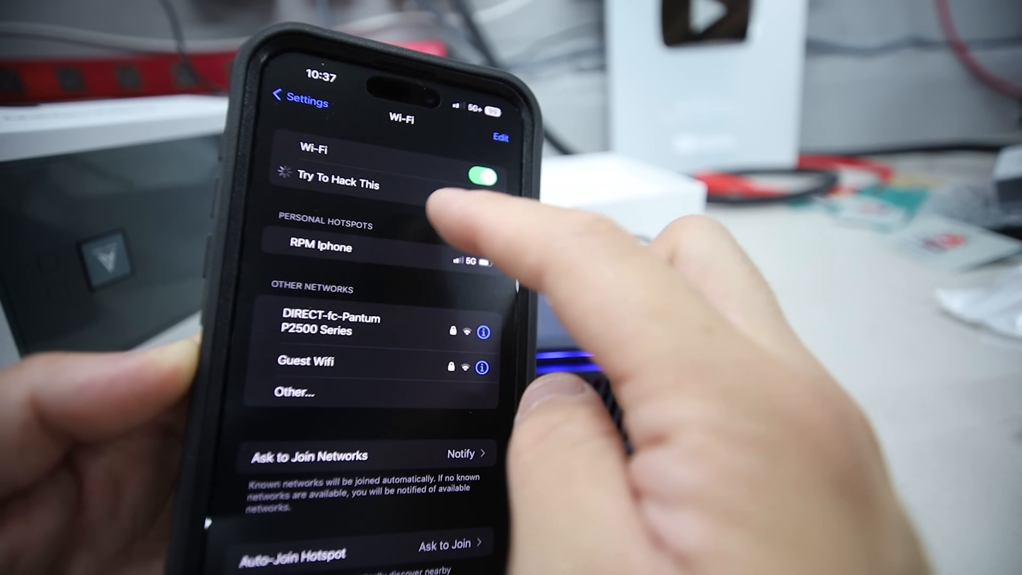
{"action": "left_click", "coordinate": [336, 184]}
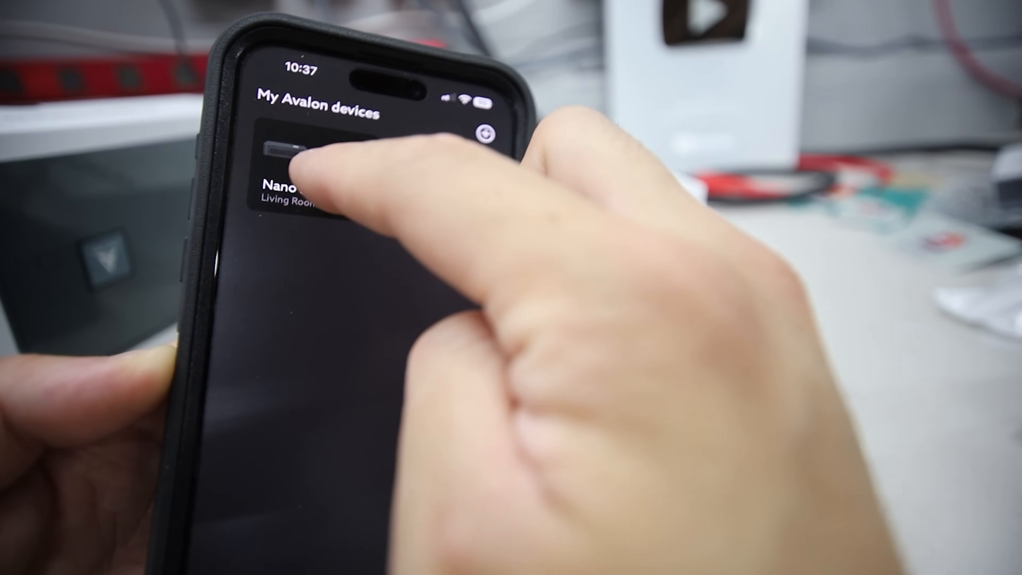
Enter the Nano 3 control panel and scroll through its Heater control and Light control options
{"action": "left_click", "coordinate": [287, 150]}
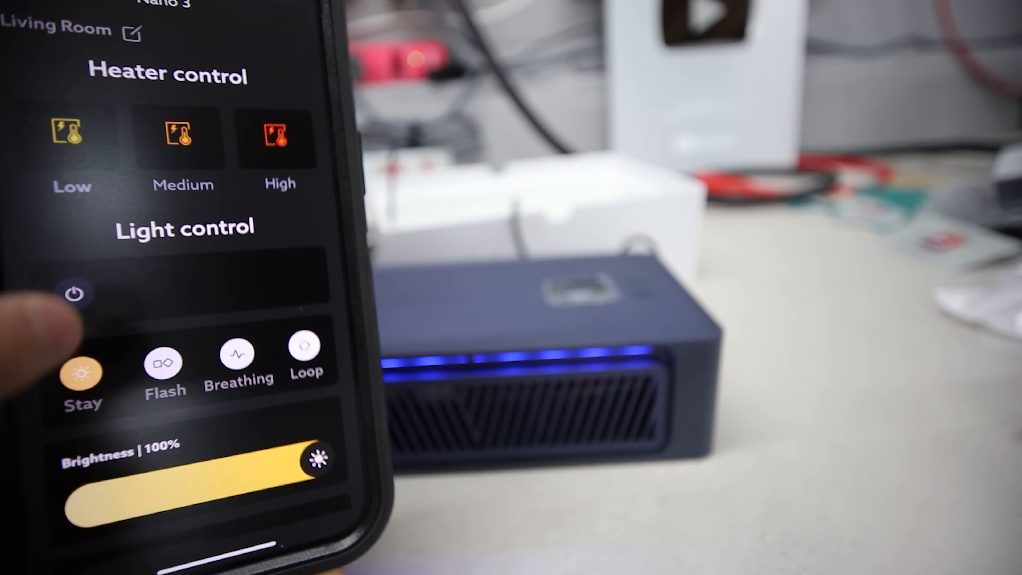
{"action": "scroll", "scroll_direction": "down", "scroll_amount": 3}
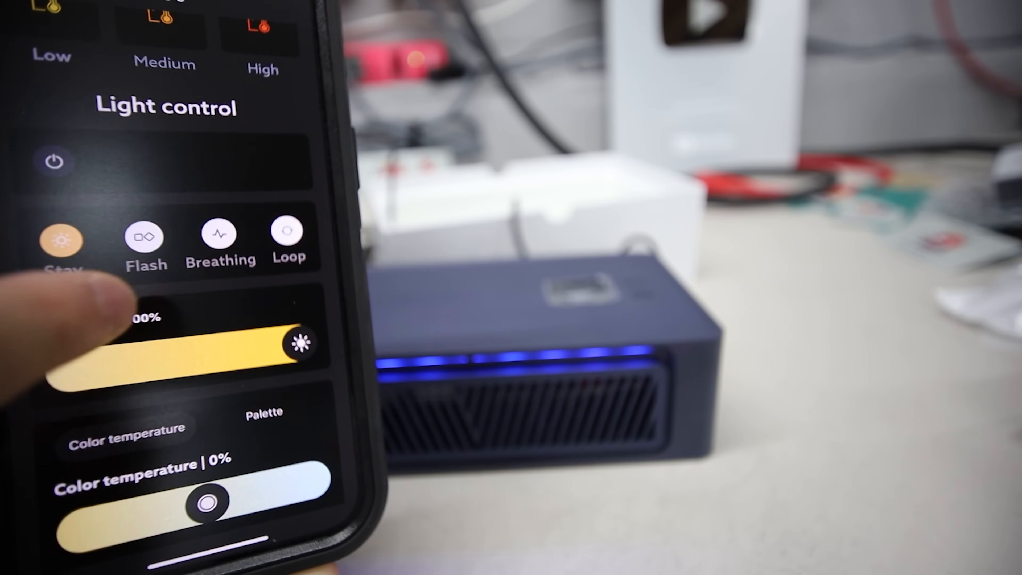
{"action": "left_click", "coordinate": [156, 254]}
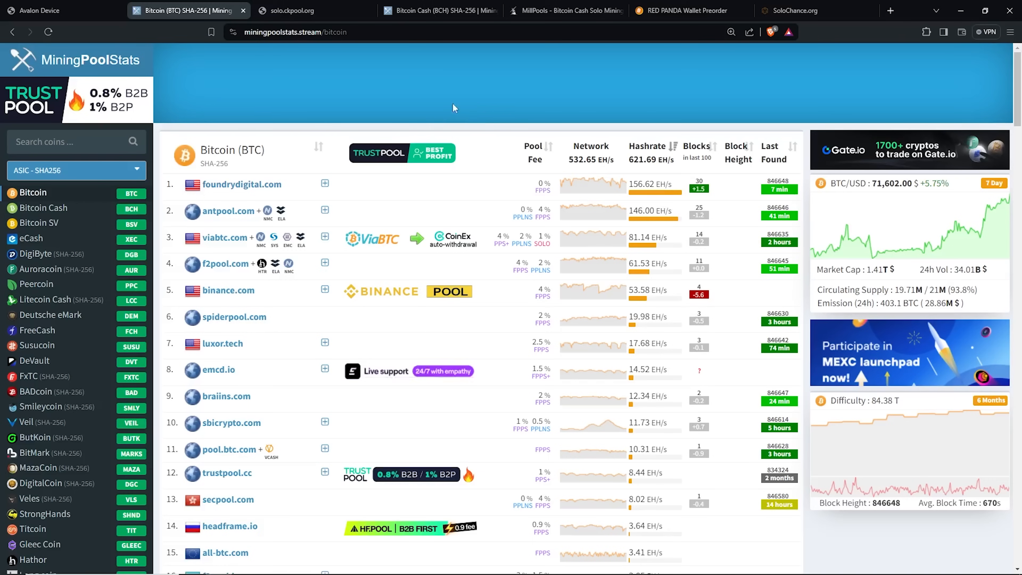
{"action": "mouse_move", "coordinate": [58, 11]}
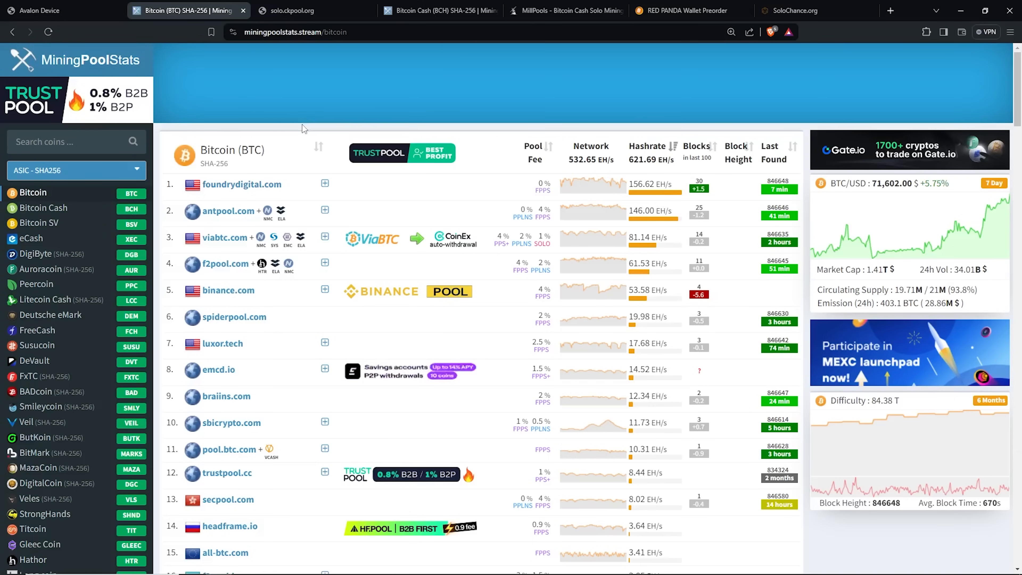
Switch to the Avalon Device browser tab showing the AvalonMiner login page
{"action": "left_click", "coordinate": [39, 10]}
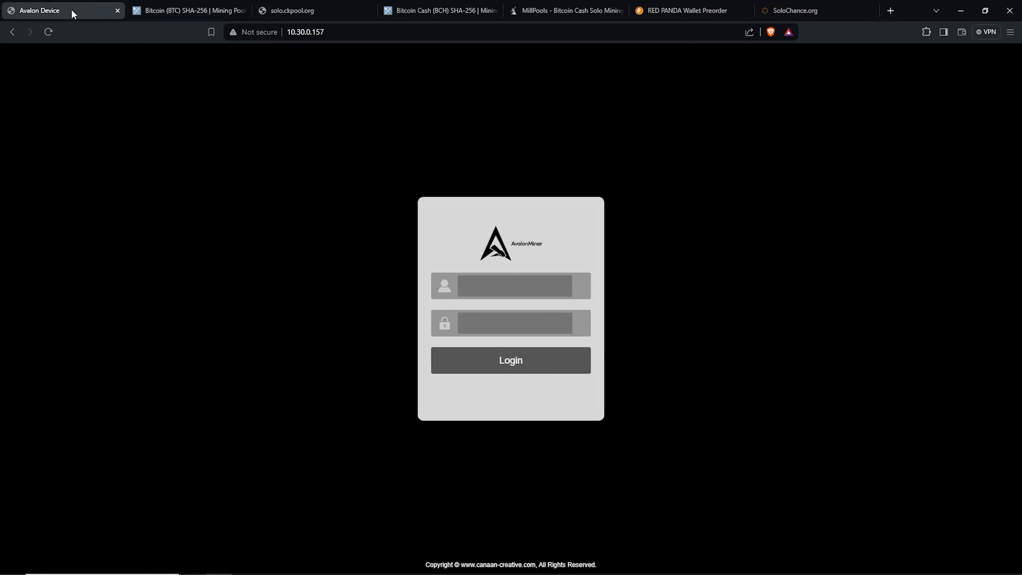
{"action": "left_click", "coordinate": [305, 31]}
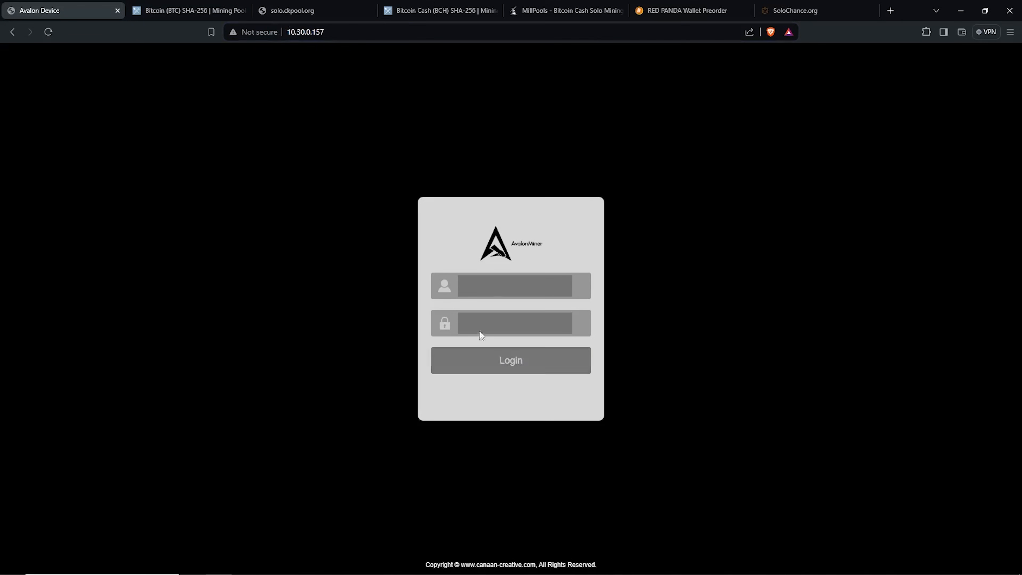
{"action": "left_click", "coordinate": [329, 32]}
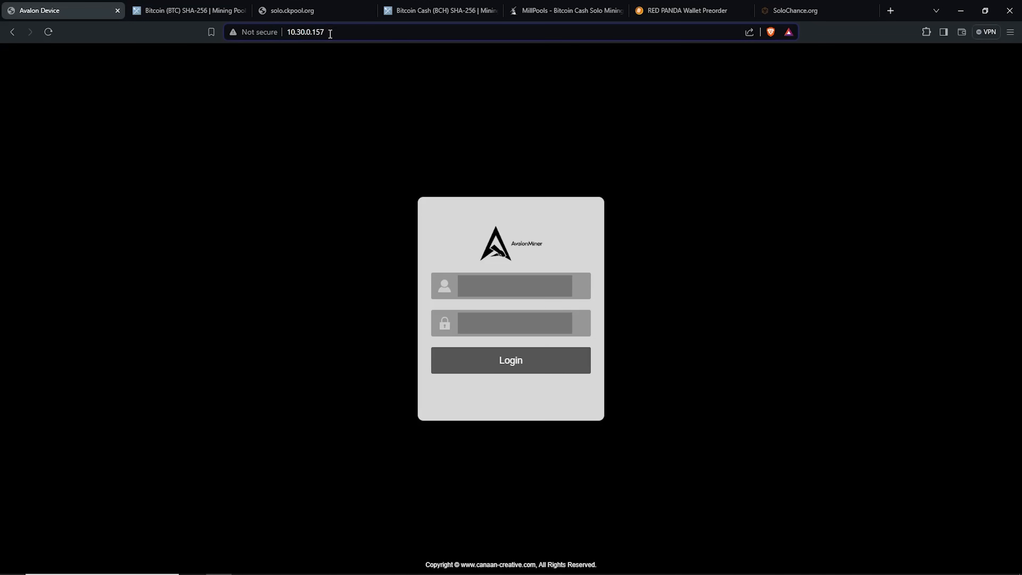
{"action": "left_click", "coordinate": [305, 32]}
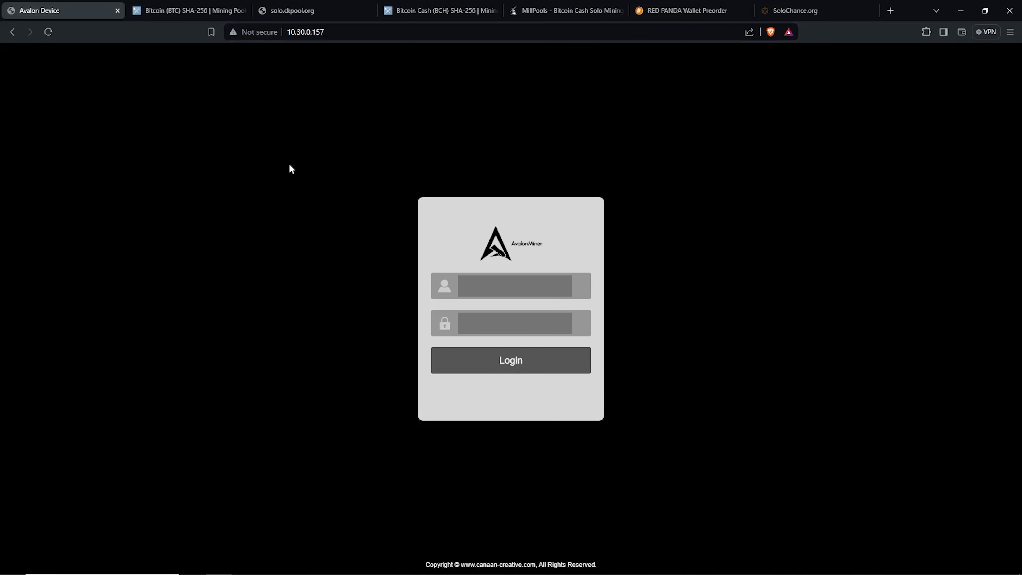
{"action": "mouse_move", "coordinate": [304, 241]}
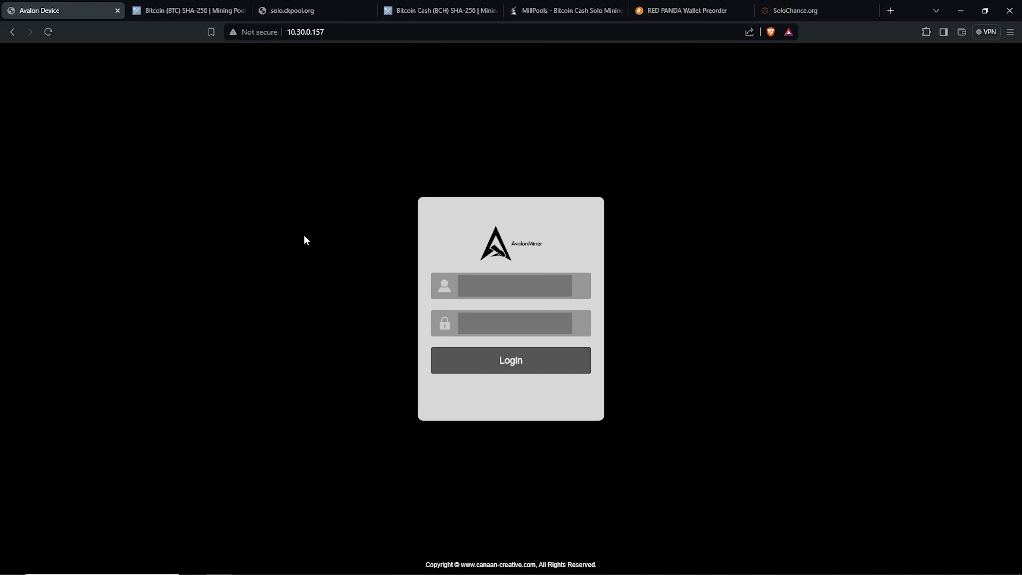